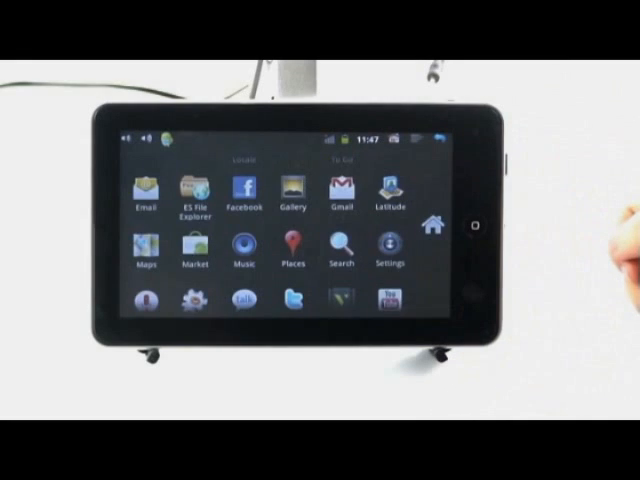
Step: View the Wireless & networks and About tablet information in Settings, then return home
{"action": "left_click", "coordinate": [386, 248]}
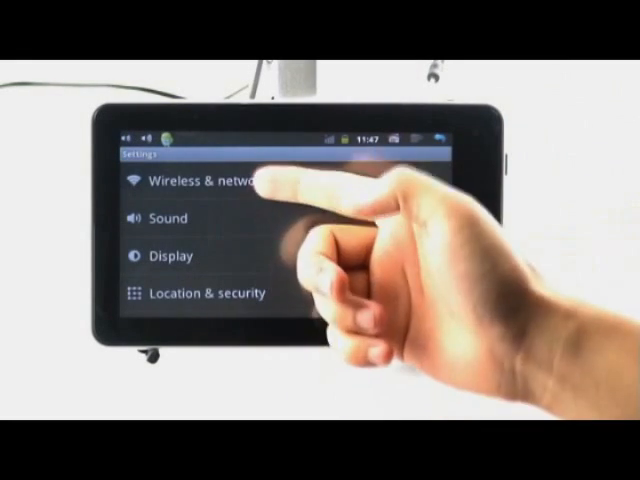
{"action": "left_click", "coordinate": [200, 184]}
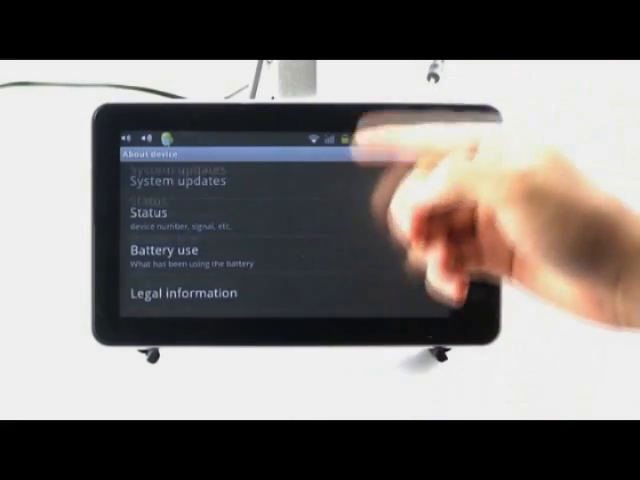
{"action": "scroll", "scroll_direction": "up", "scroll_amount": 3}
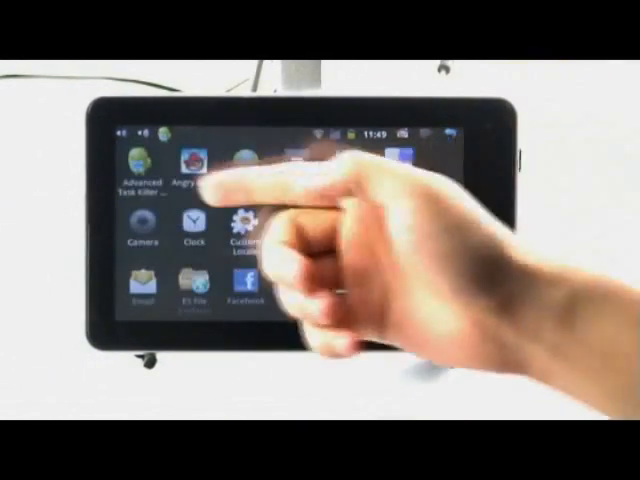
Step: Launch Angry Birds, start a level and fling a bird at the tower
{"action": "left_click", "coordinate": [190, 164]}
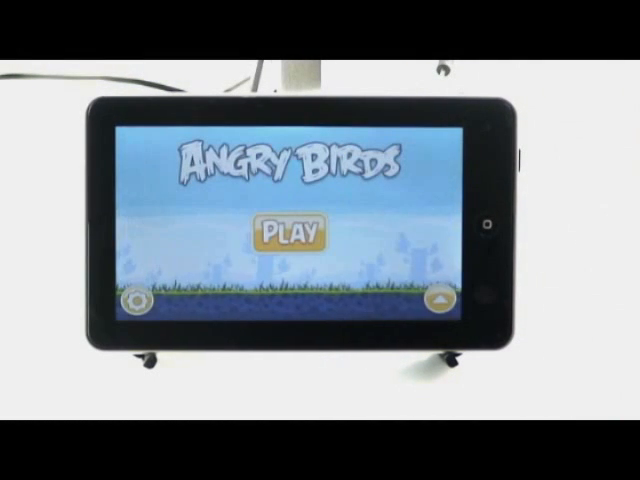
{"action": "left_click", "coordinate": [296, 228]}
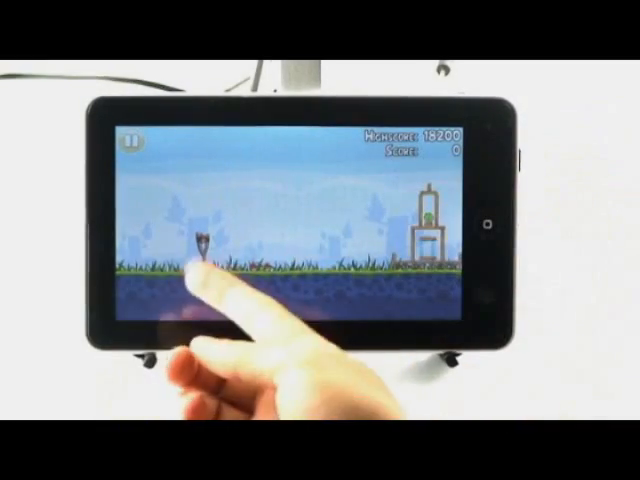
{"action": "left_click_drag", "start_coordinate": [200, 270], "coordinate": [180, 240]}
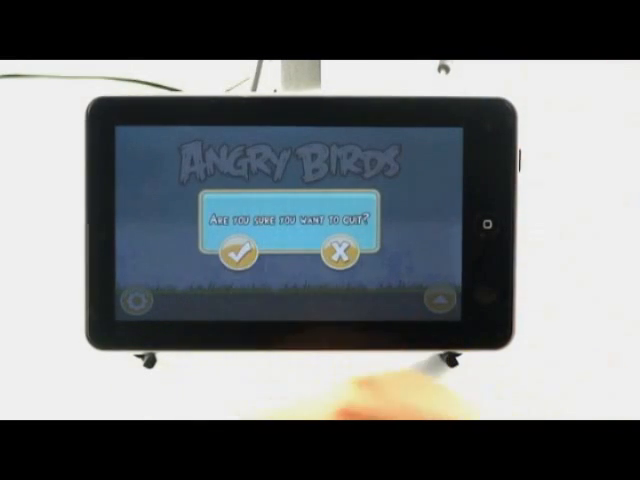
Step: Confirm quitting Angry Birds and bring up the app drawer
{"action": "left_click", "coordinate": [242, 252]}
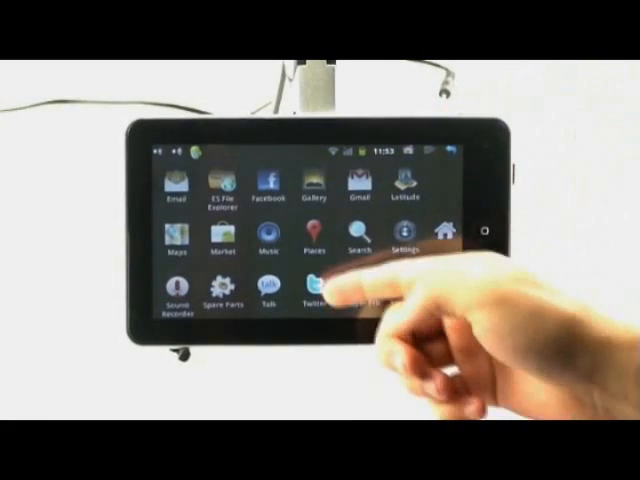
{"action": "left_click", "coordinate": [320, 296]}
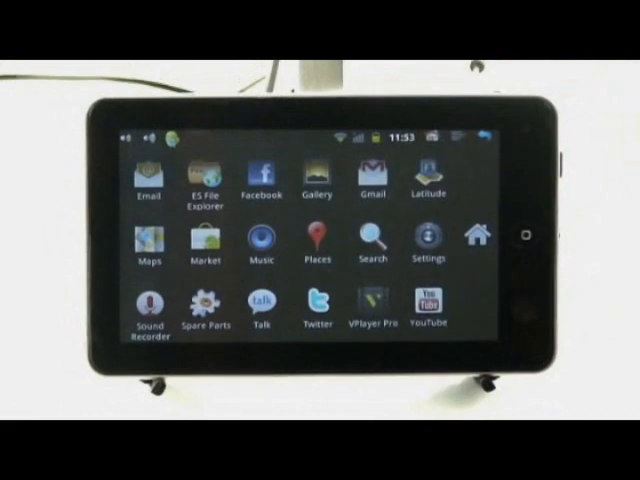
Step: Open word1.doc in Documents To Go, then play the first MP3 in the music folder
{"action": "left_click", "coordinate": [204, 184]}
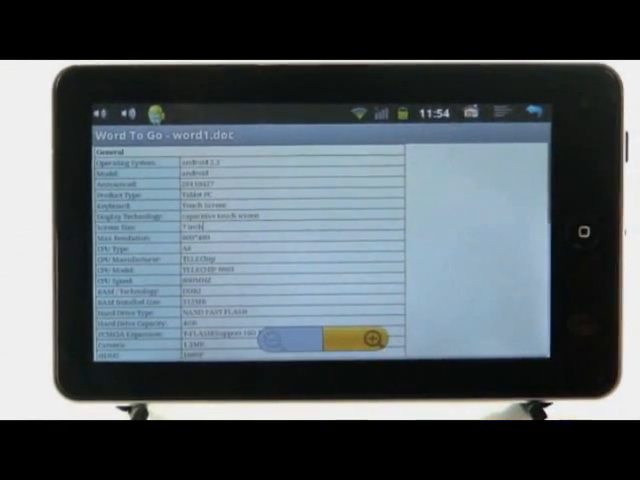
{"action": "left_click", "coordinate": [370, 338]}
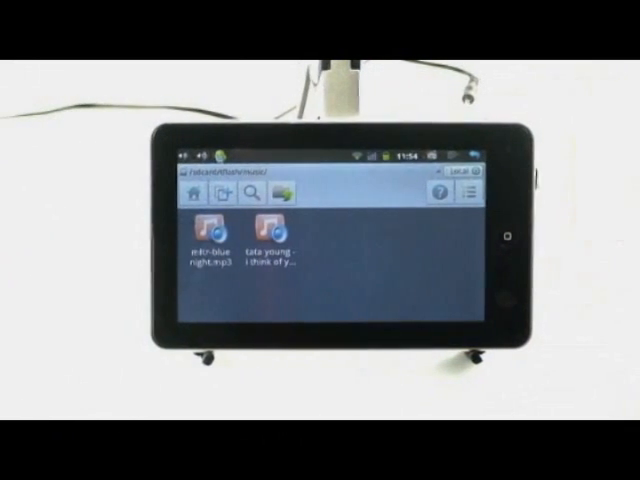
{"action": "left_click", "coordinate": [208, 224]}
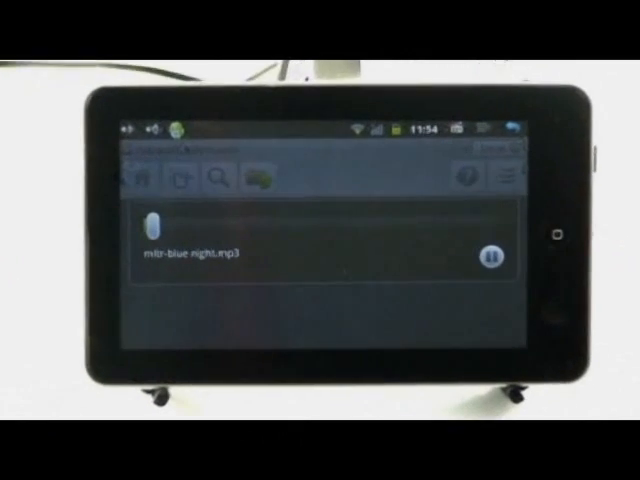